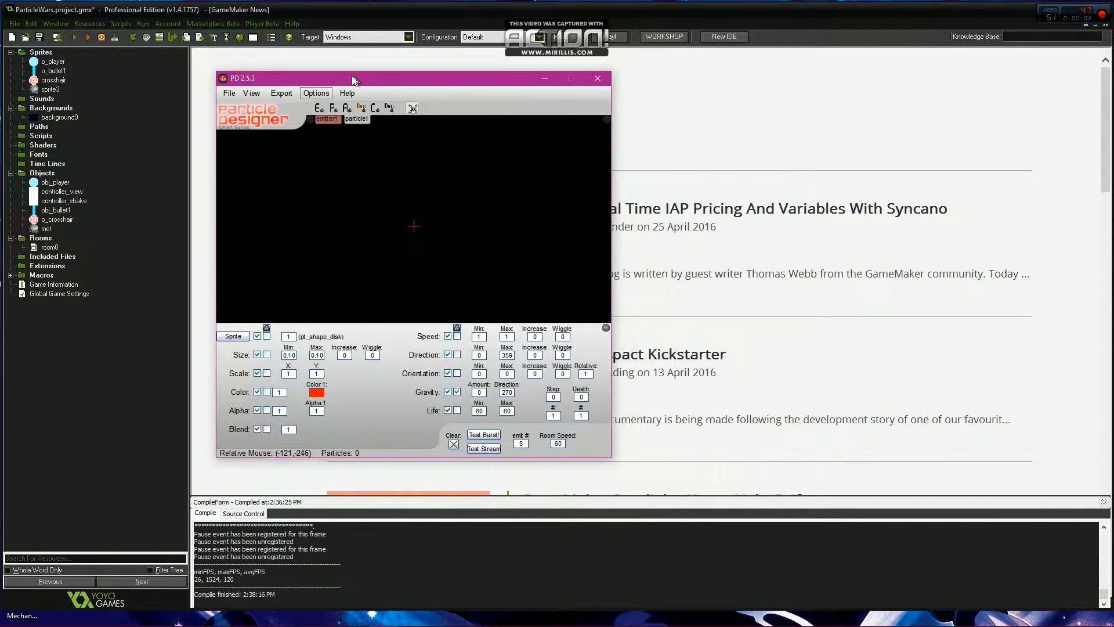
# Step: Open obj_player and its Step event's Execute a piece of code action
pyautogui.moveTo(352, 78); pyautogui.dragTo(335, 60)
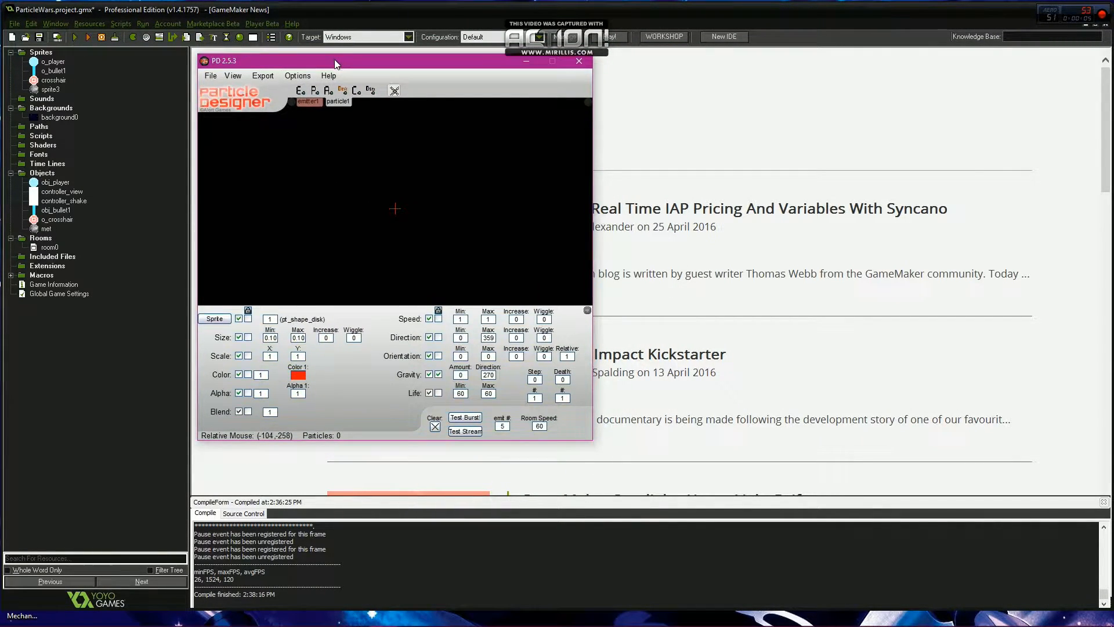
pyautogui.moveTo(595, 444)
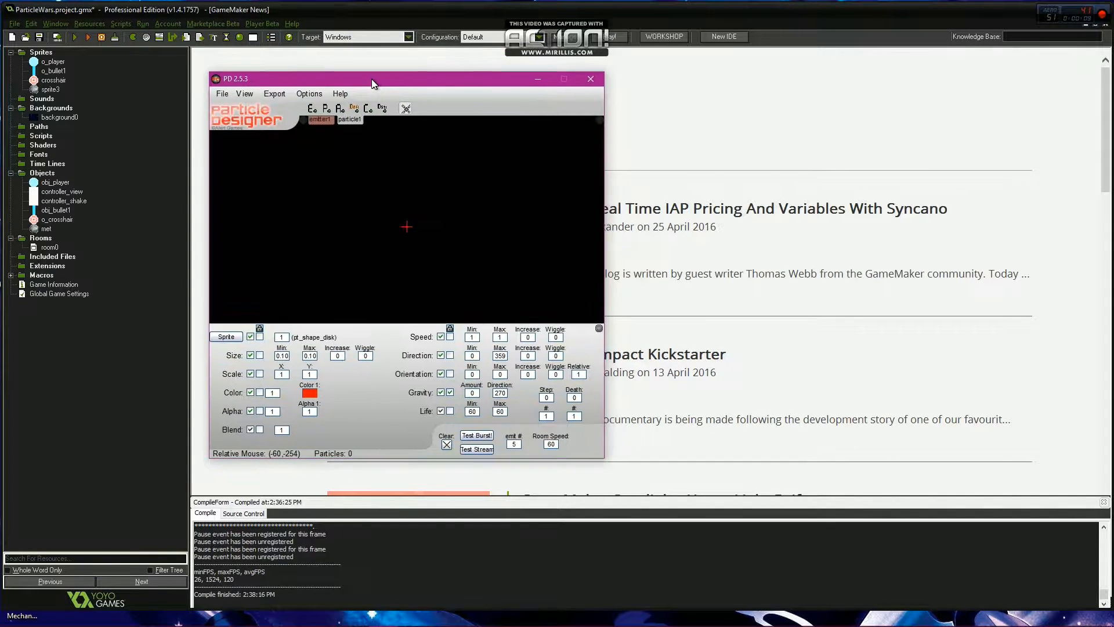
pyautogui.moveTo(373, 84)
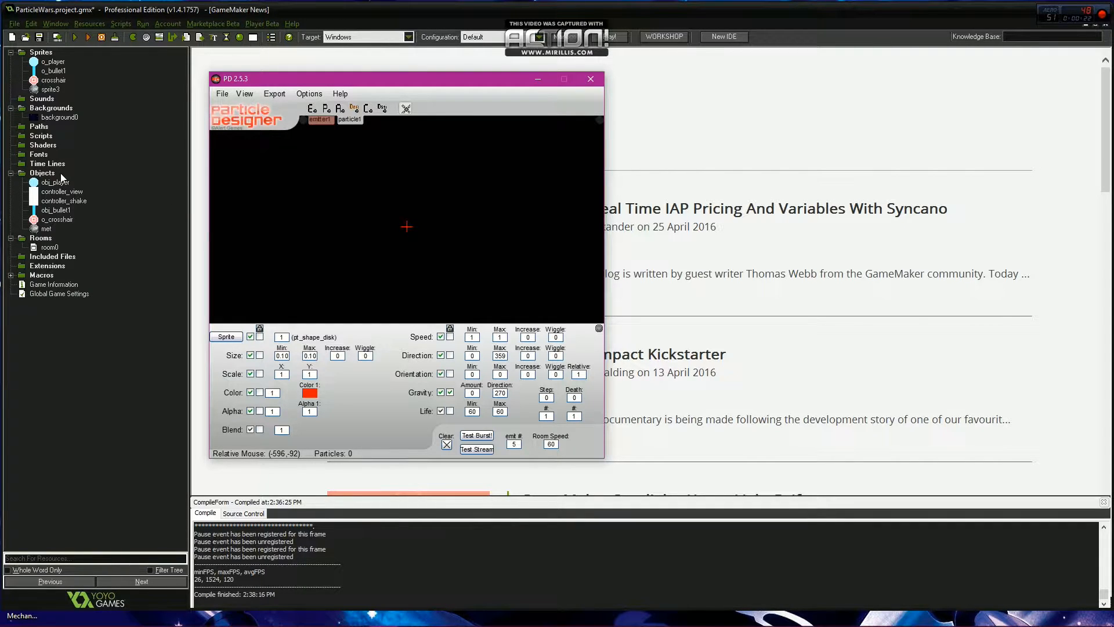
pyautogui.moveTo(394, 210)
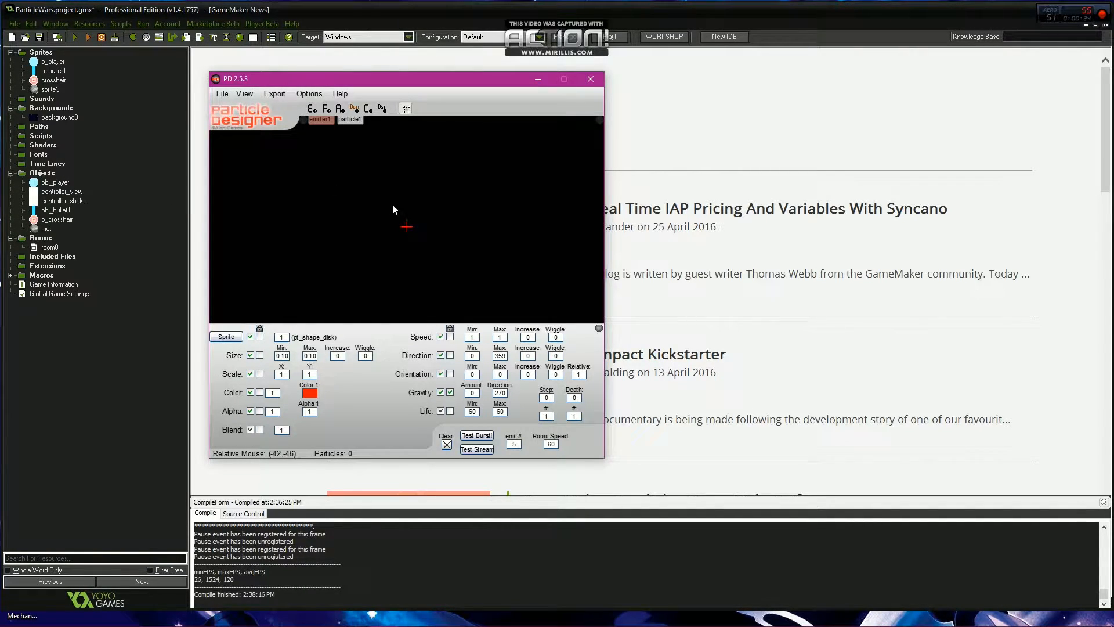
pyautogui.moveTo(407, 227)
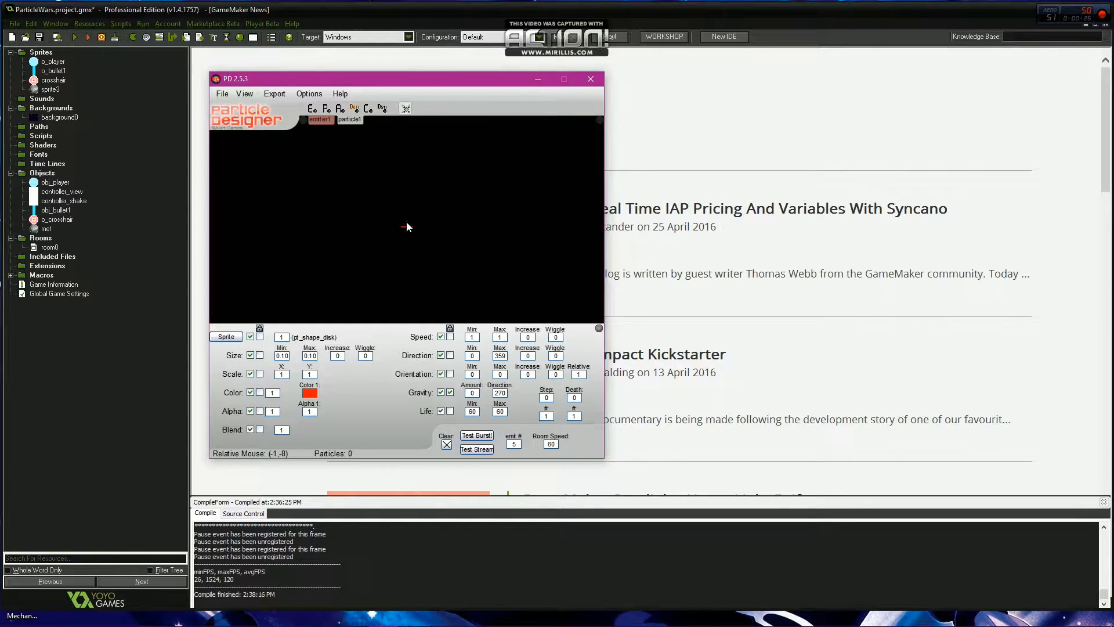
pyautogui.moveTo(408, 233)
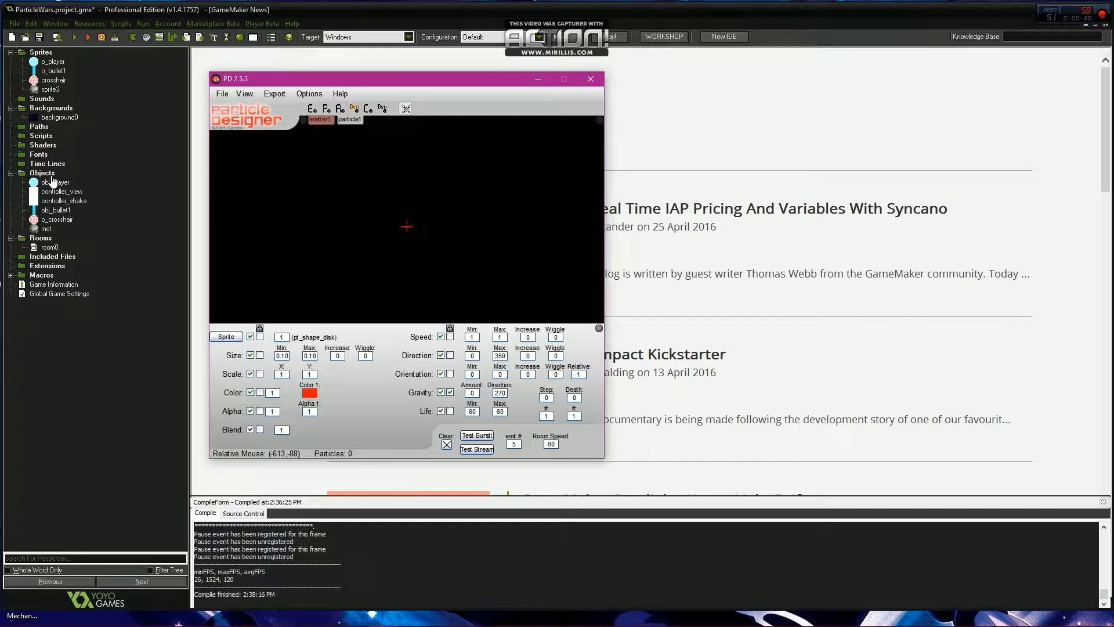
pyautogui.click(56, 181)
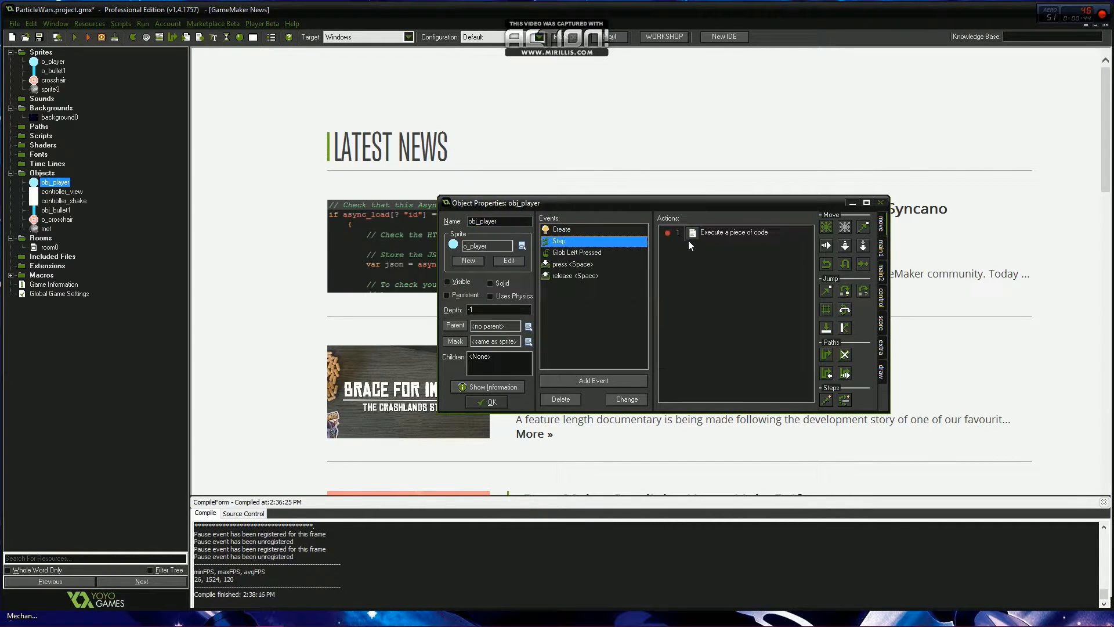
pyautogui.doubleClick(732, 233)
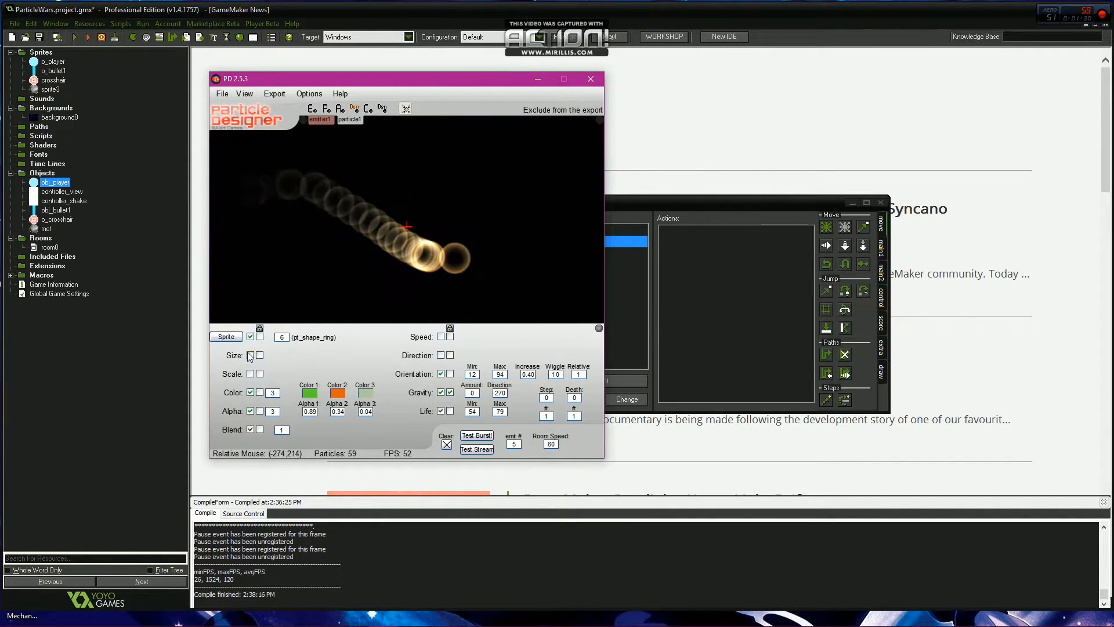
# Step: Enable Size variation, clear the preview, and set Color 3 to yellow
pyautogui.click(250, 355)
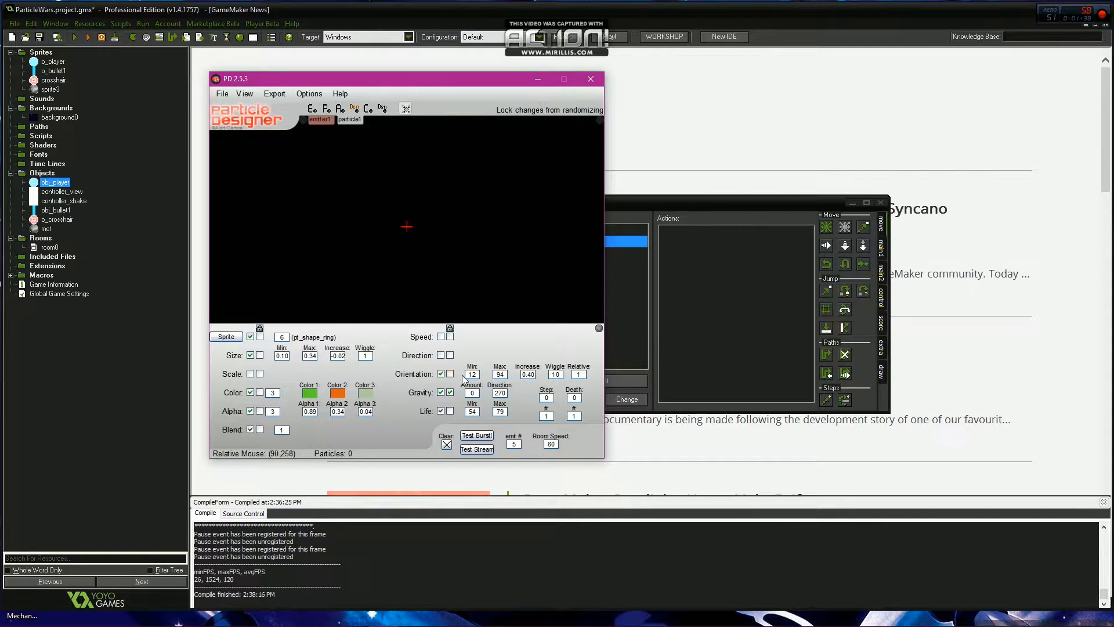
pyautogui.moveTo(311, 392)
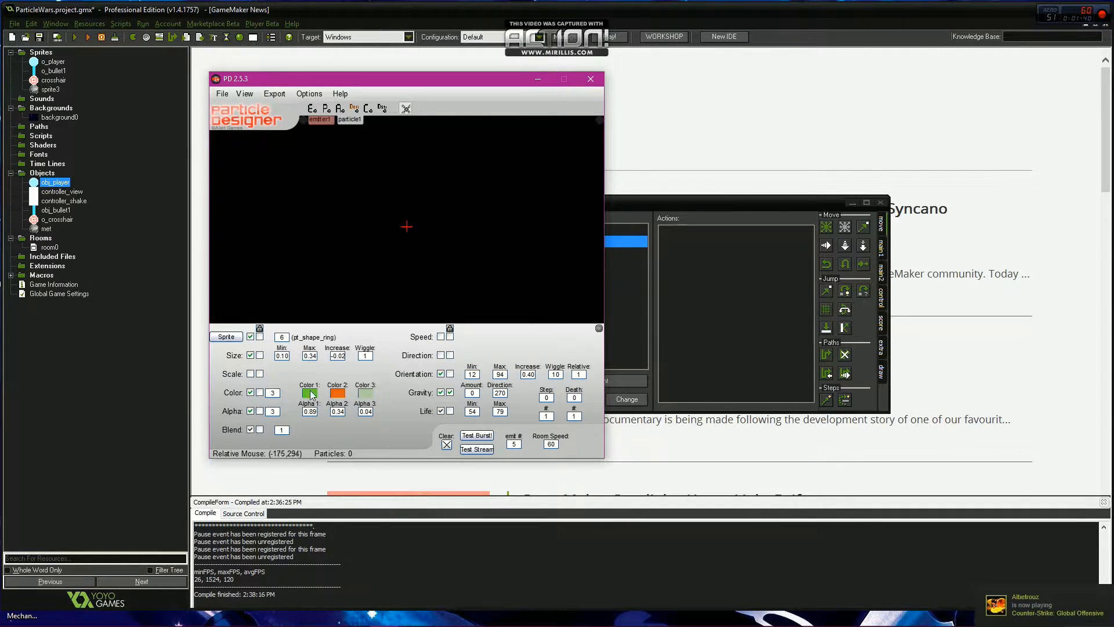
pyautogui.click(477, 449)
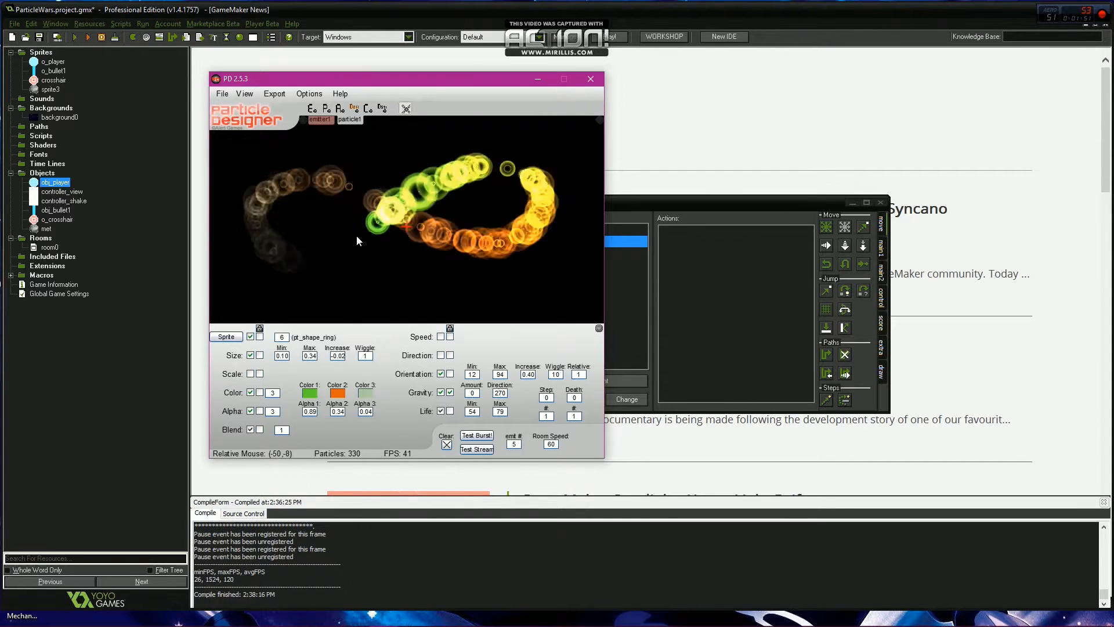
pyautogui.click(446, 442)
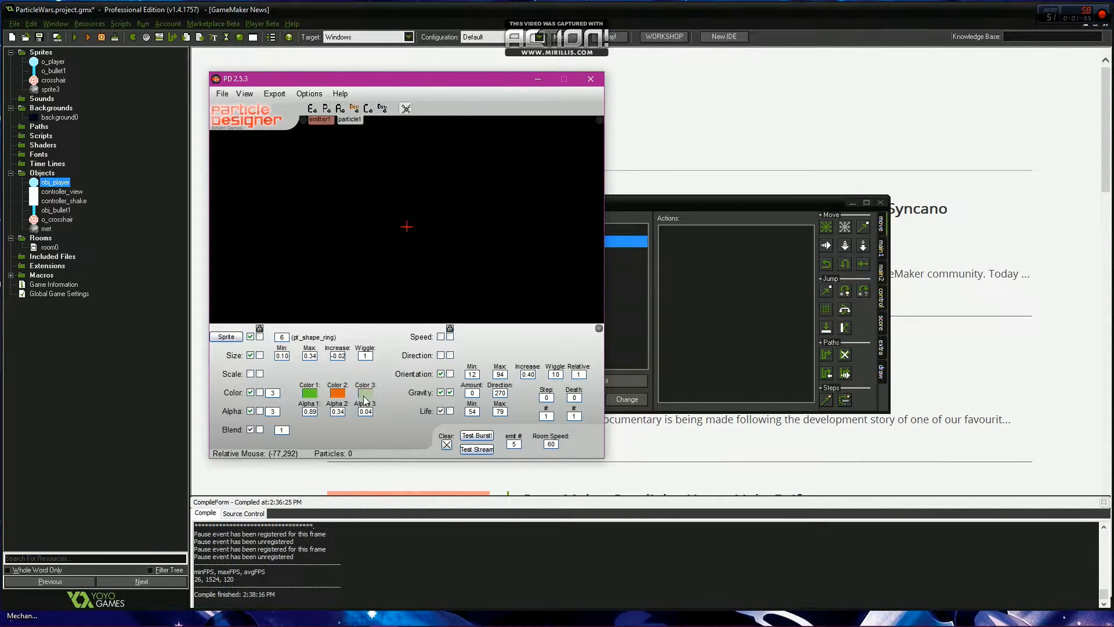
pyautogui.click(365, 392)
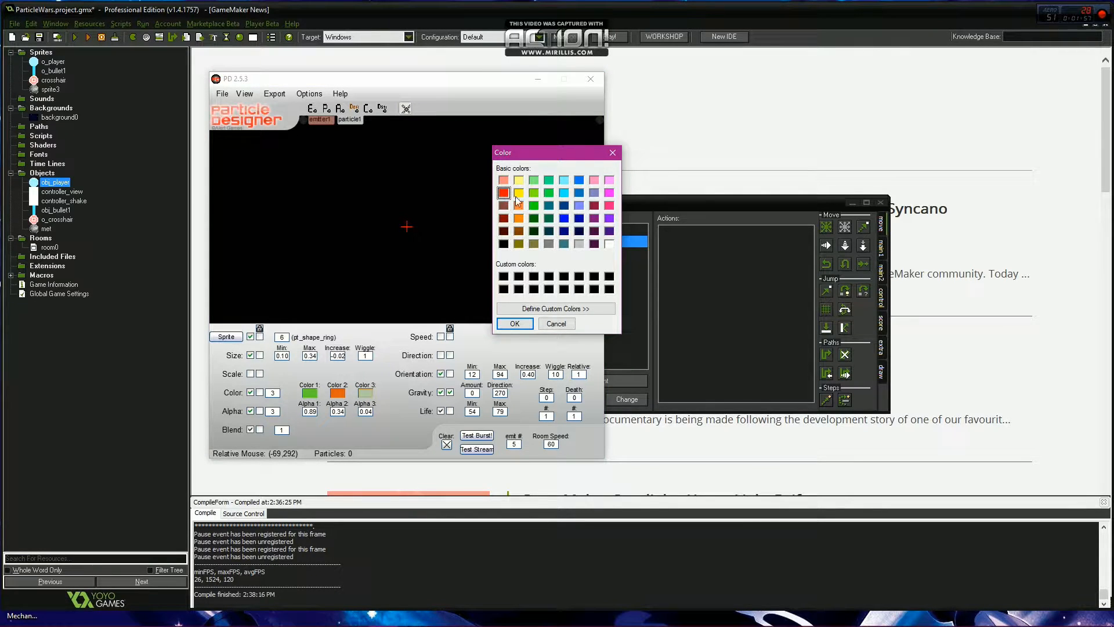
pyautogui.click(515, 323)
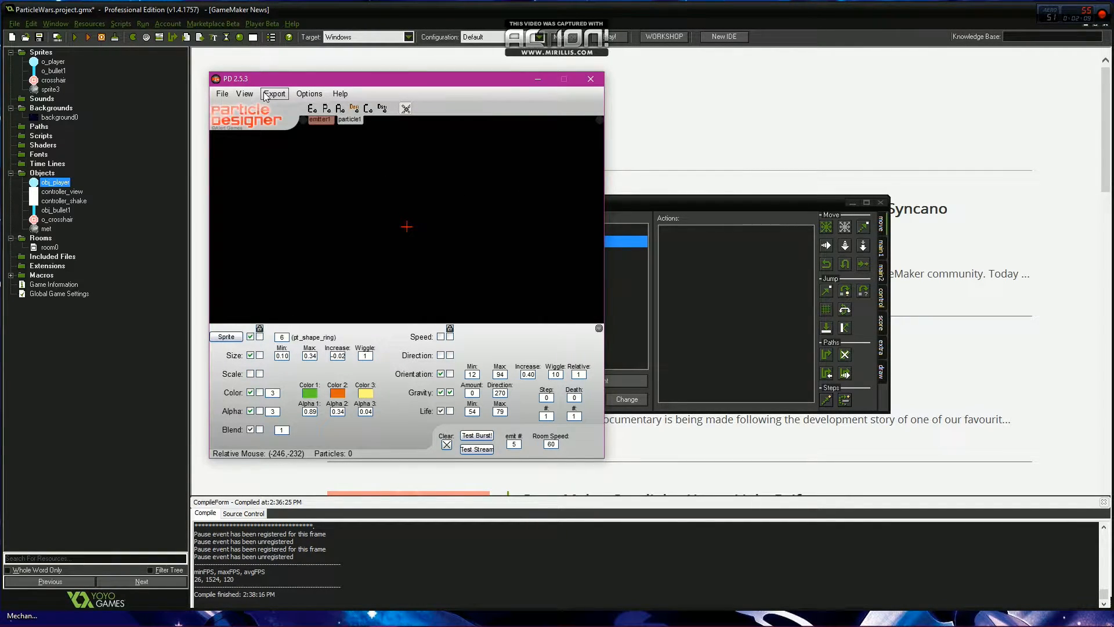
# Step: Export Entire System as GML, saving it as 'something' on the Desktop
pyautogui.click(274, 93)
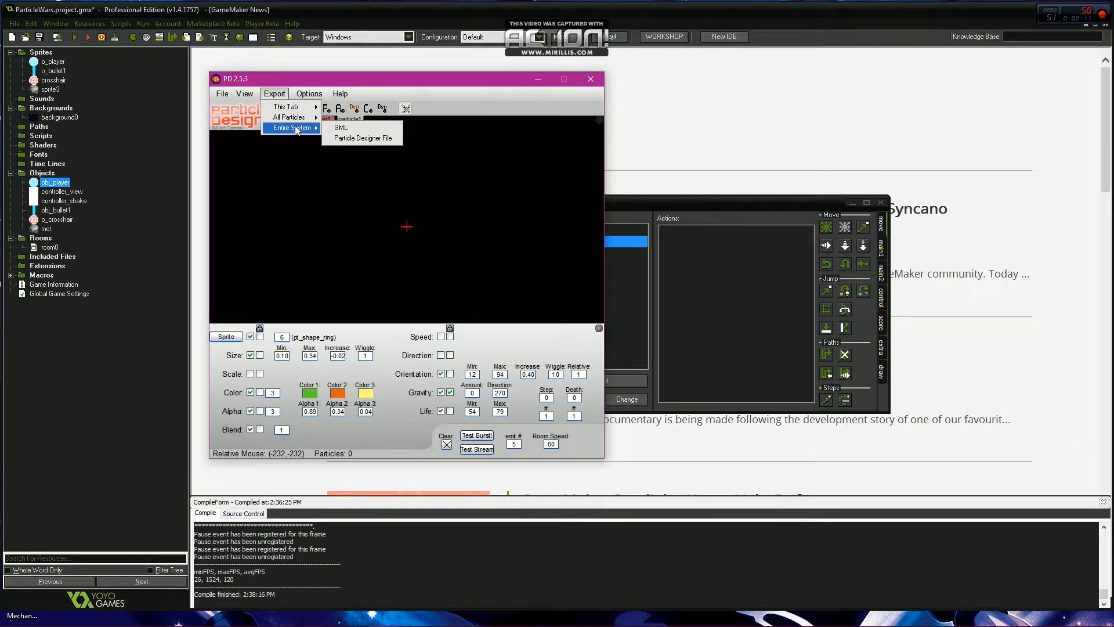
pyautogui.click(341, 127)
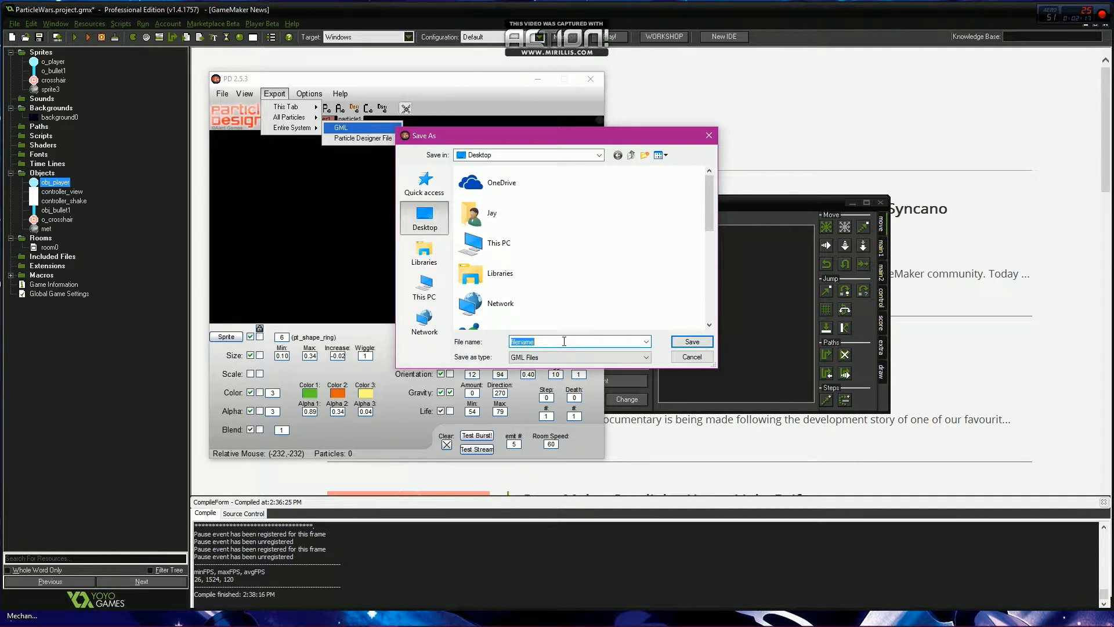
pyautogui.write('something')
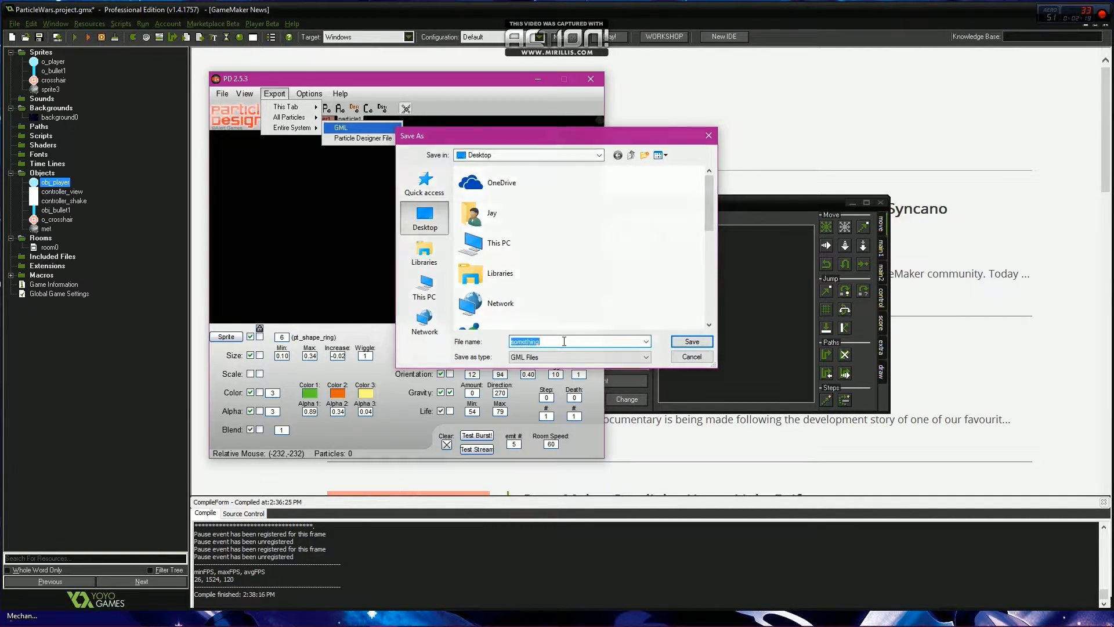
pyautogui.click(690, 356)
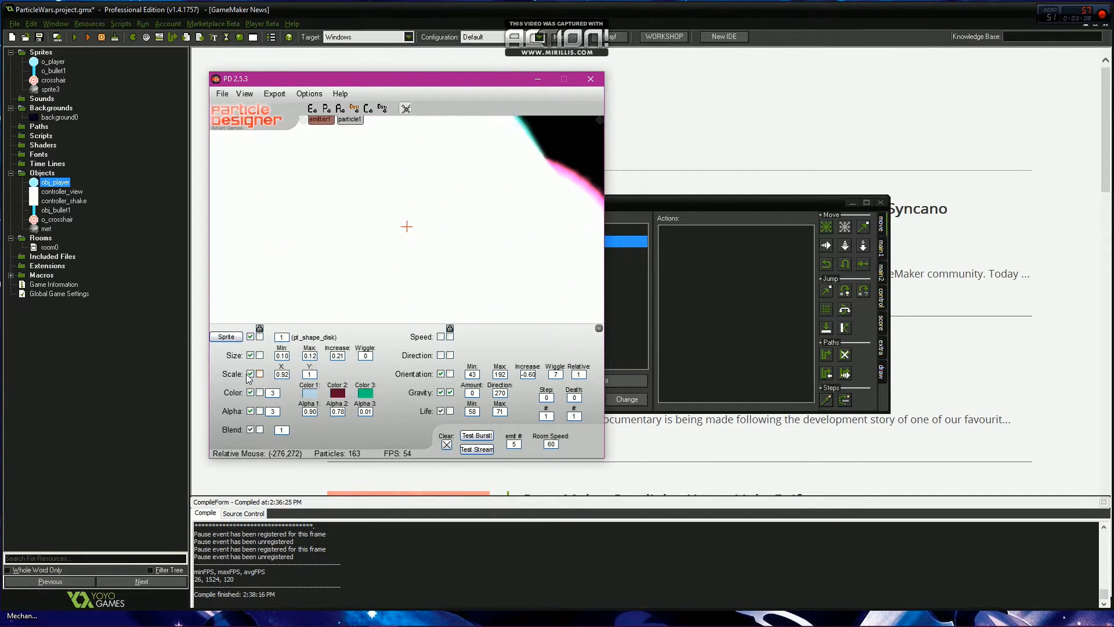
# Step: Pick blue, enable scaling at X 1, Y 1.62, and export the system as GML
pyautogui.click(251, 355)
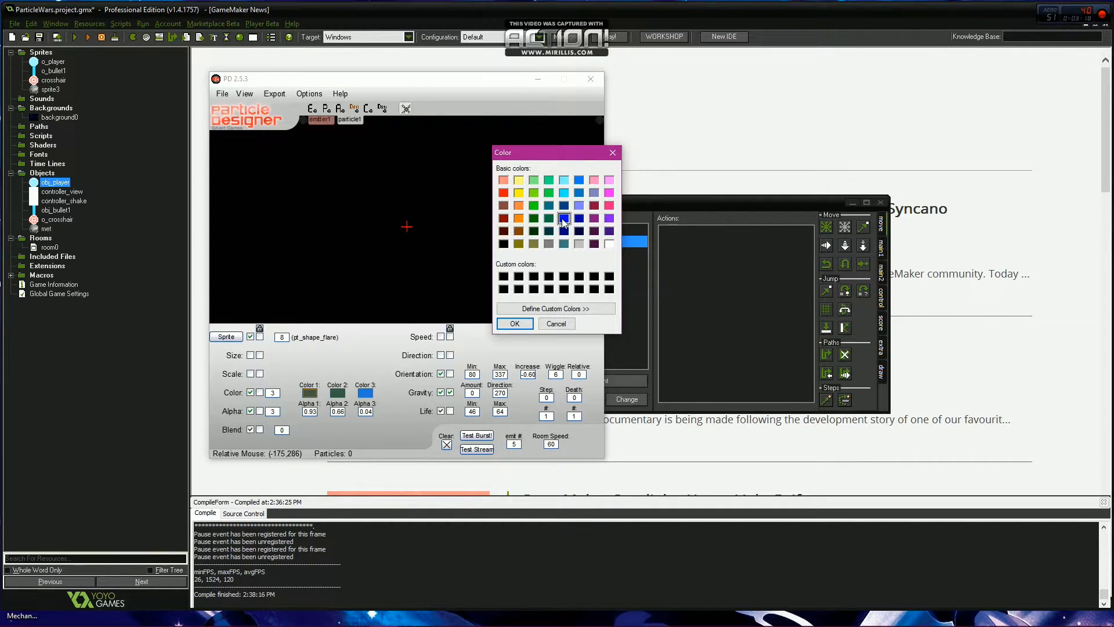
pyautogui.click(515, 323)
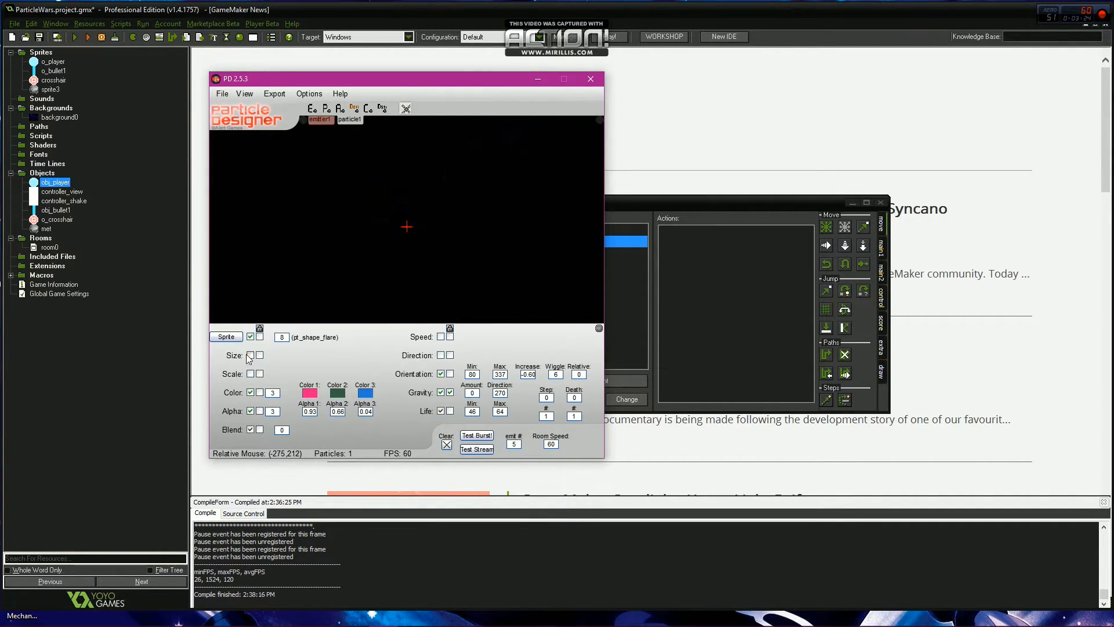
pyautogui.click(250, 354)
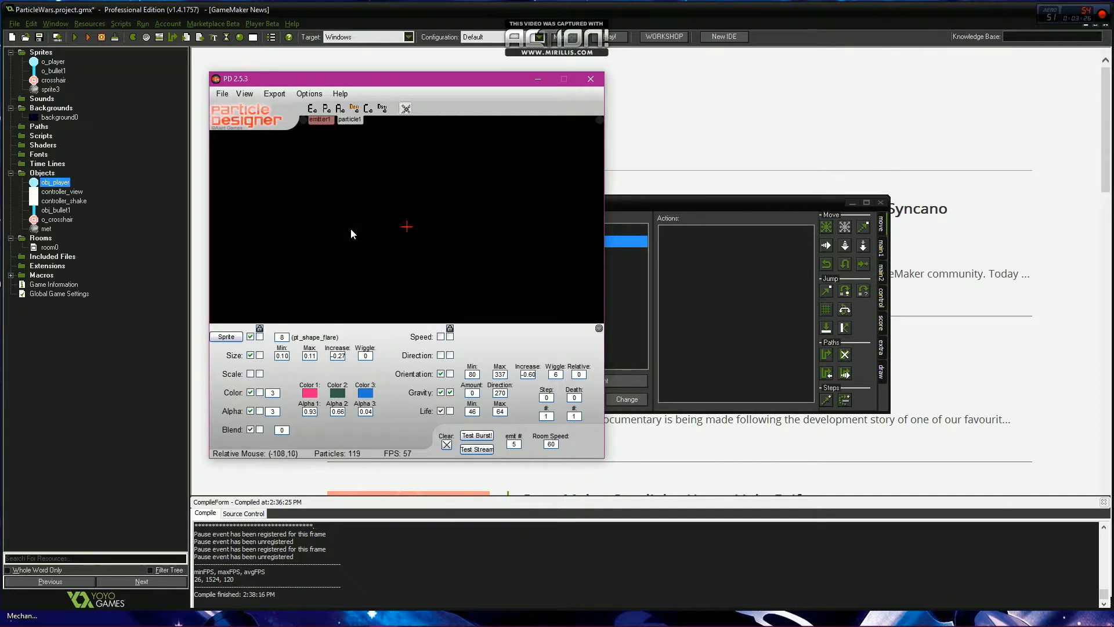
pyautogui.click(251, 354)
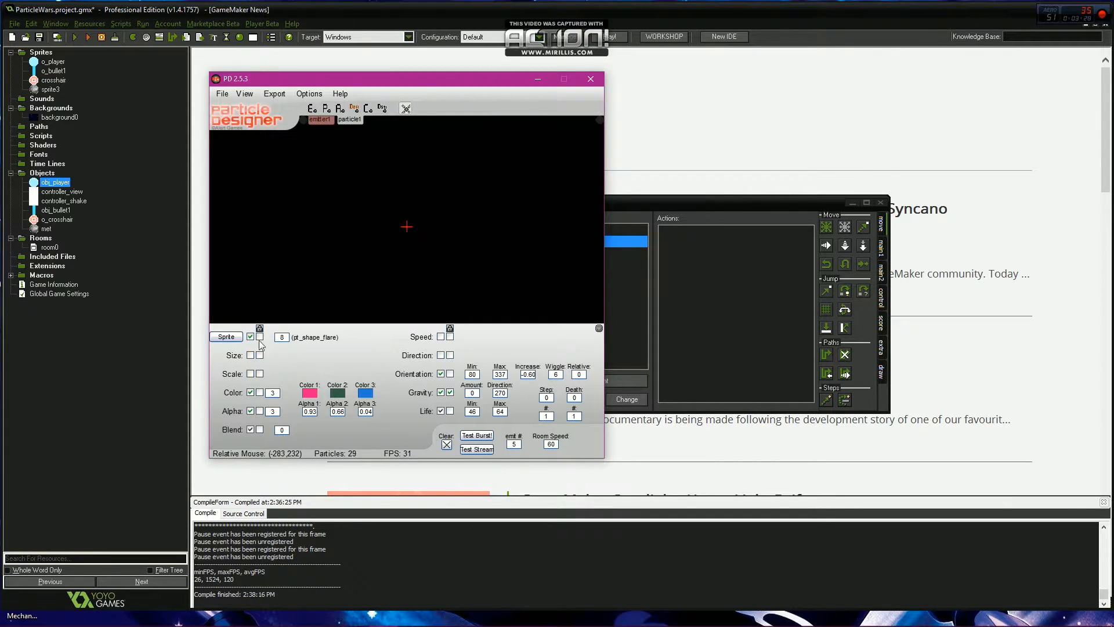
pyautogui.click(250, 355)
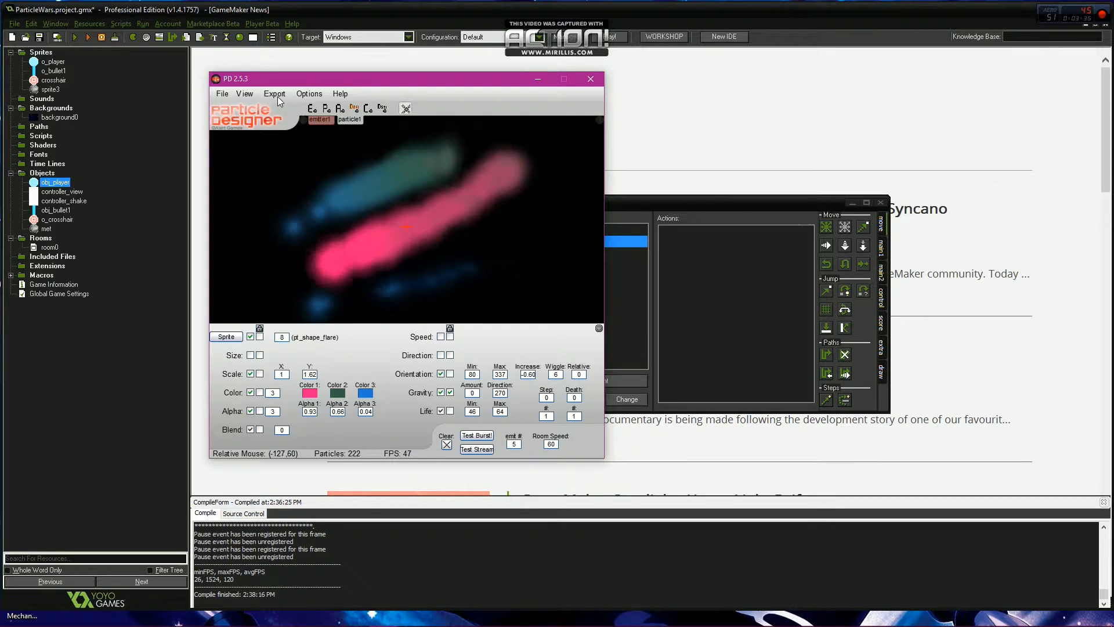
pyautogui.click(274, 93)
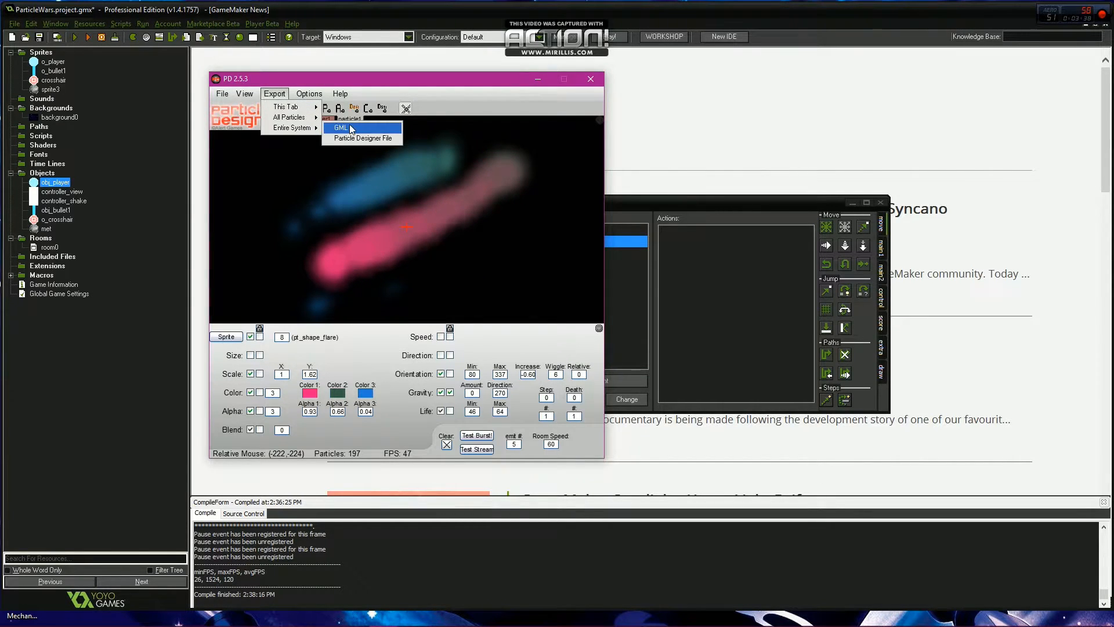
pyautogui.click(341, 127)
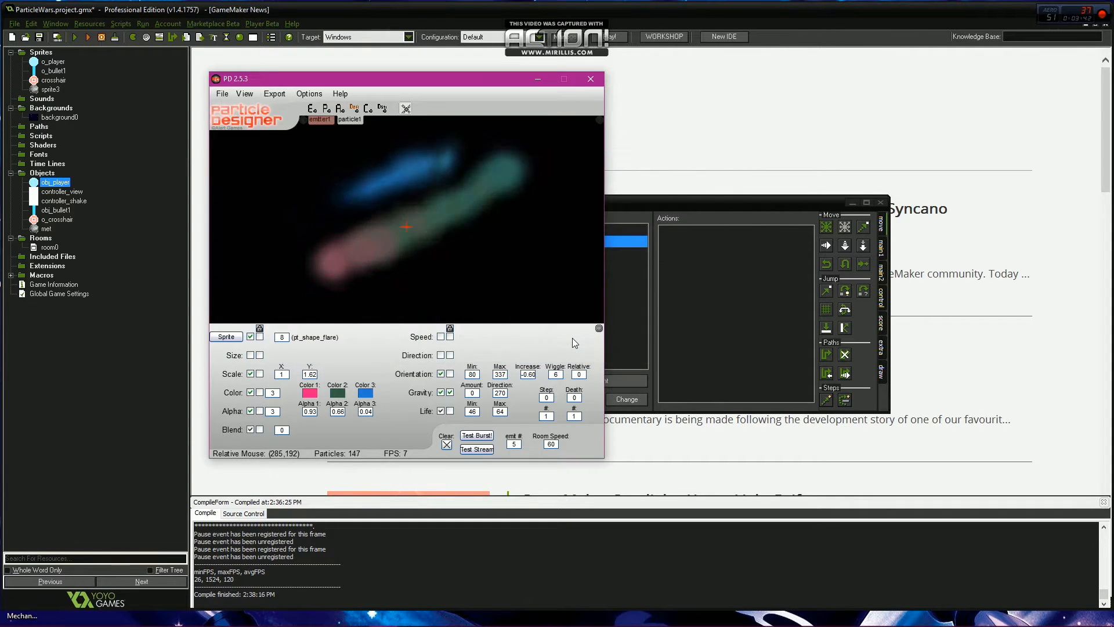
# Step: In obj_player's Step code, type sName = part_system_create() and begin part_particles_create(sName,x,y,particle1,
pyautogui.click(589, 79)
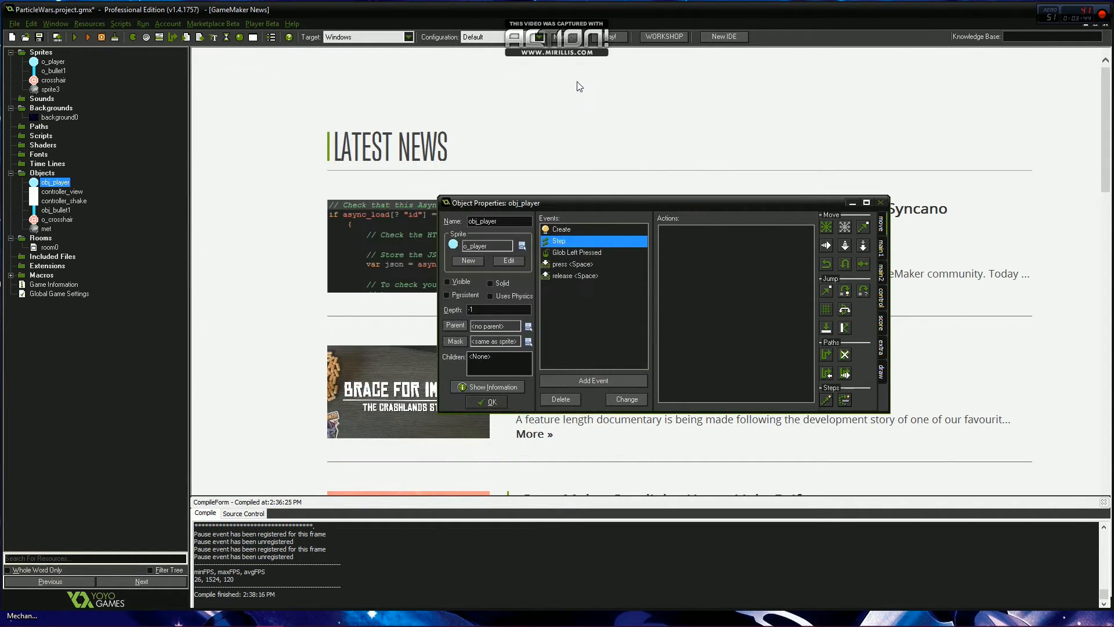
pyautogui.moveTo(885, 300)
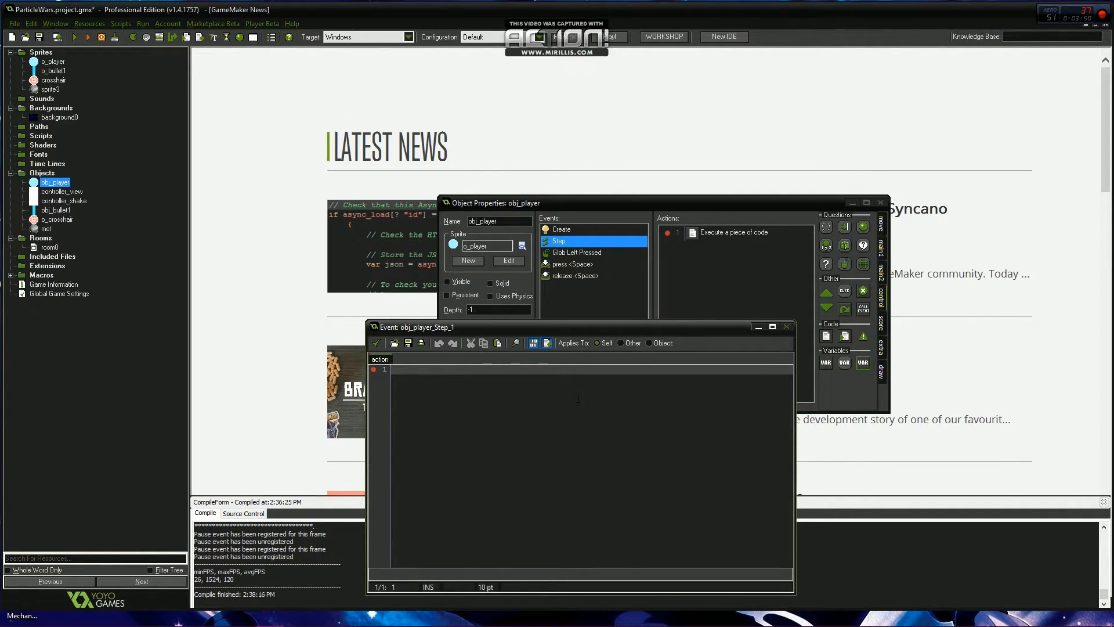
pyautogui.write('e')
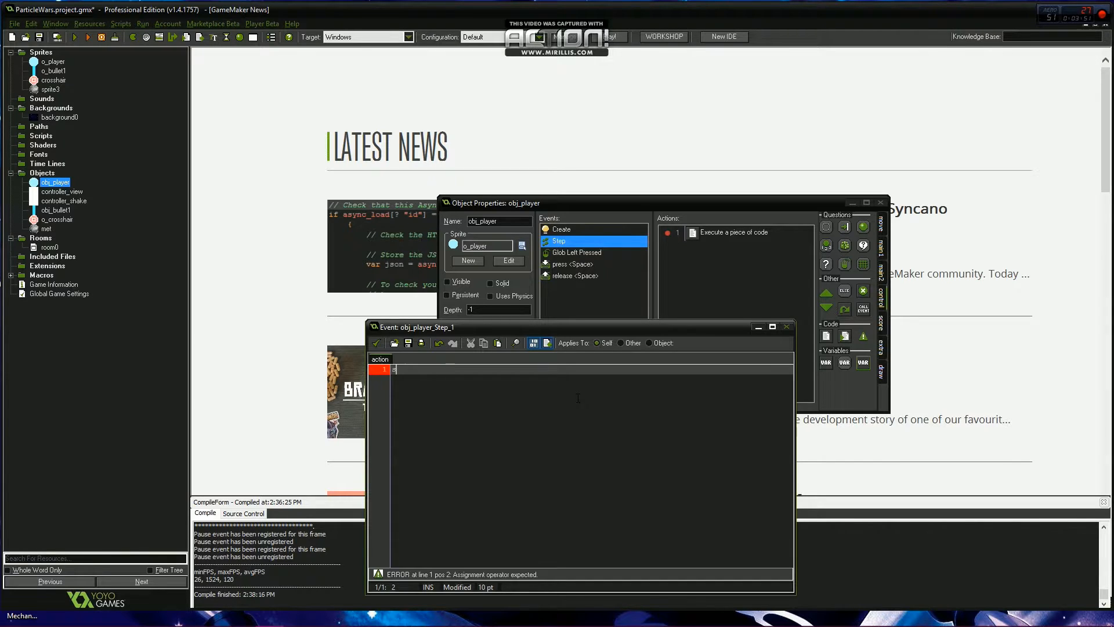
pyautogui.write('sName =')
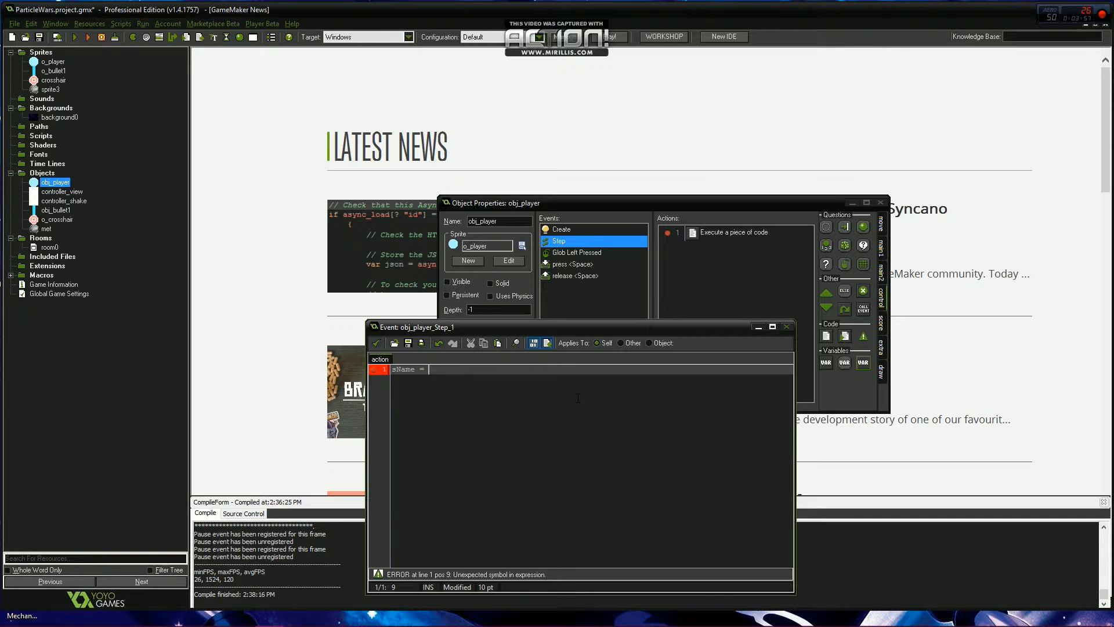
pyautogui.write('part_system_create(')
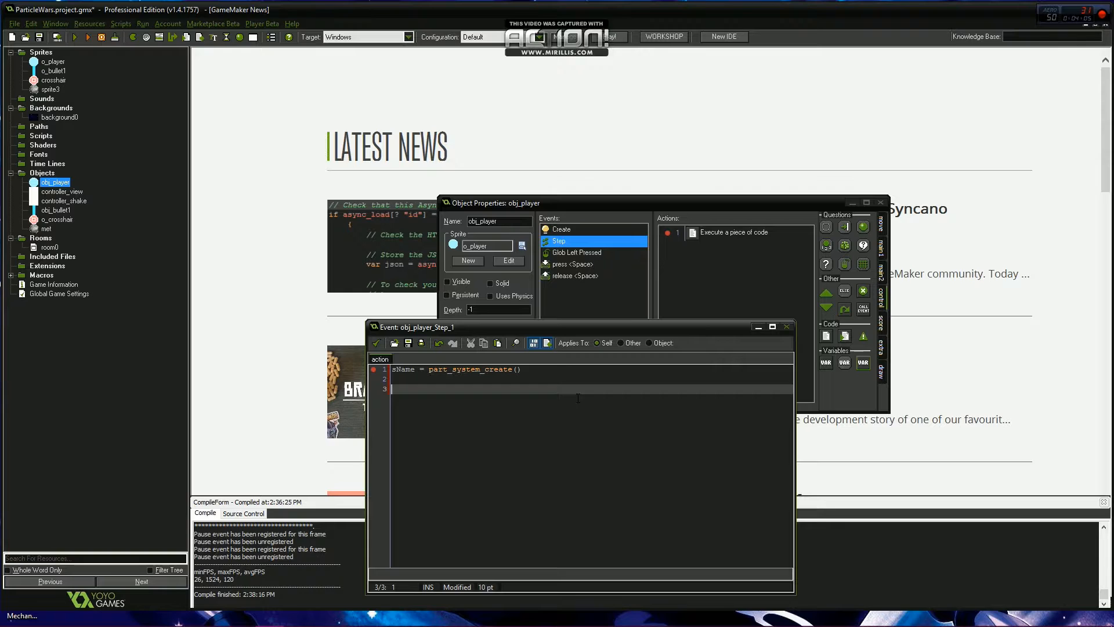
pyautogui.write('part_part')
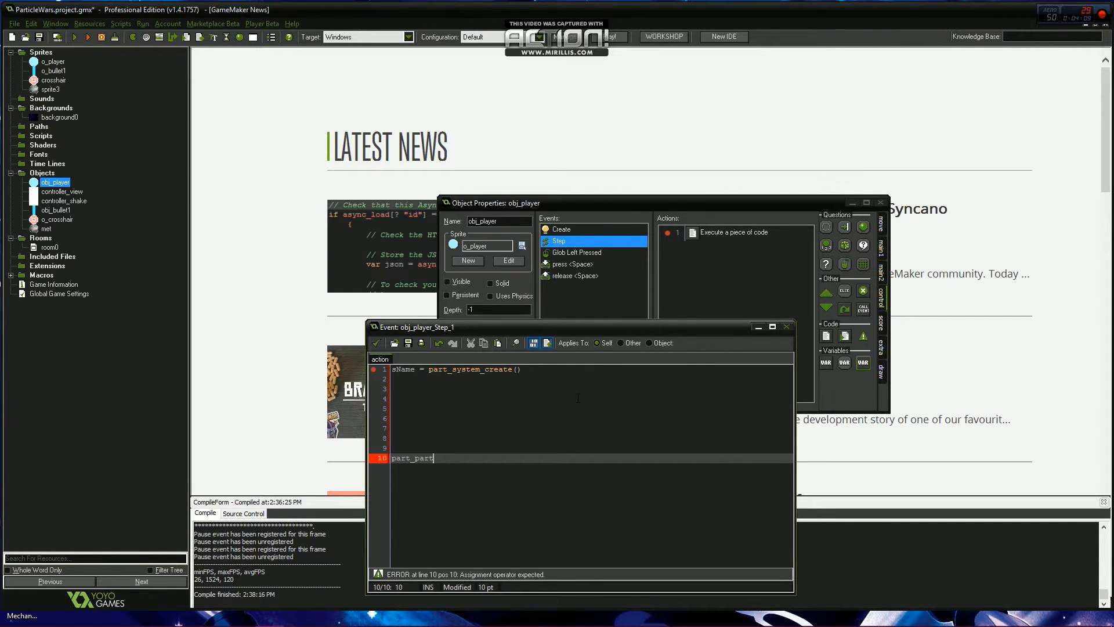
pyautogui.write('icles_create')
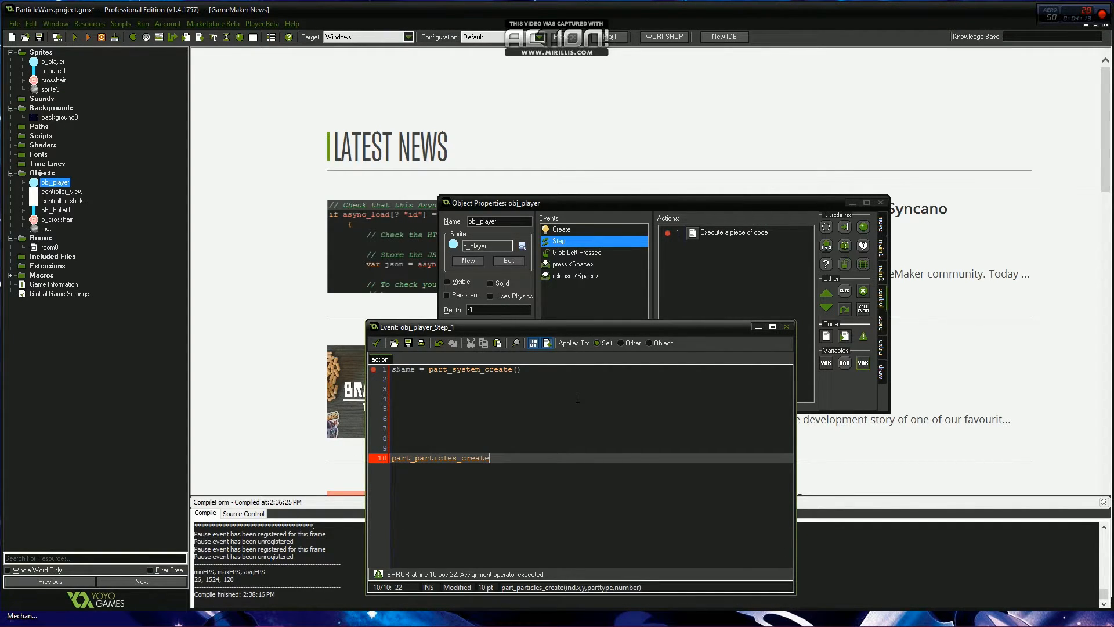
pyautogui.write('sNam)')
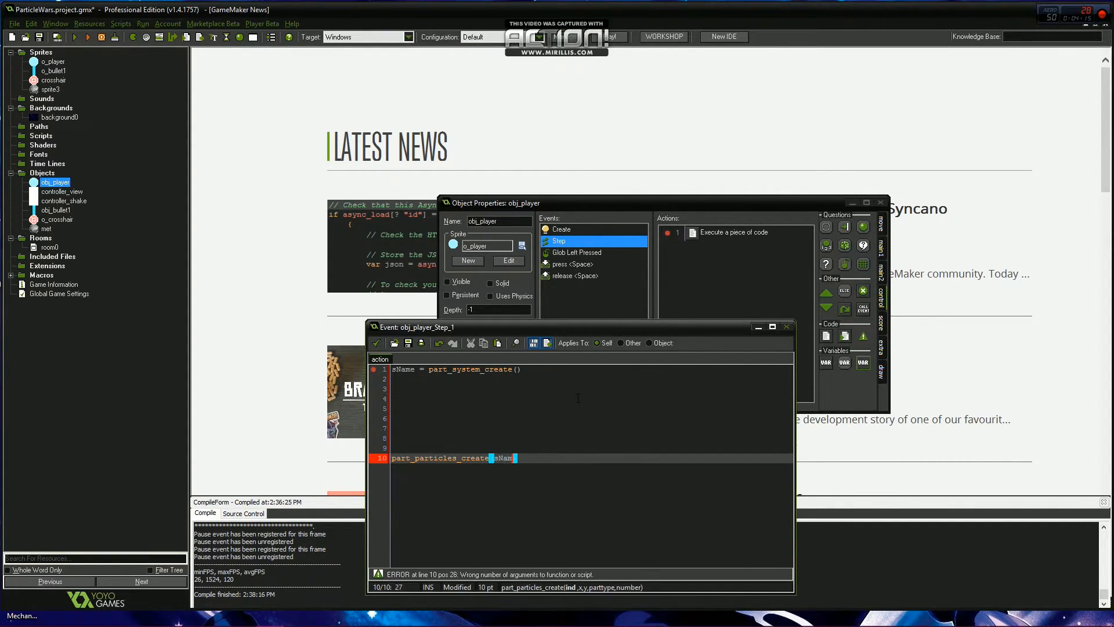
pyautogui.write(',x,y,particle1')
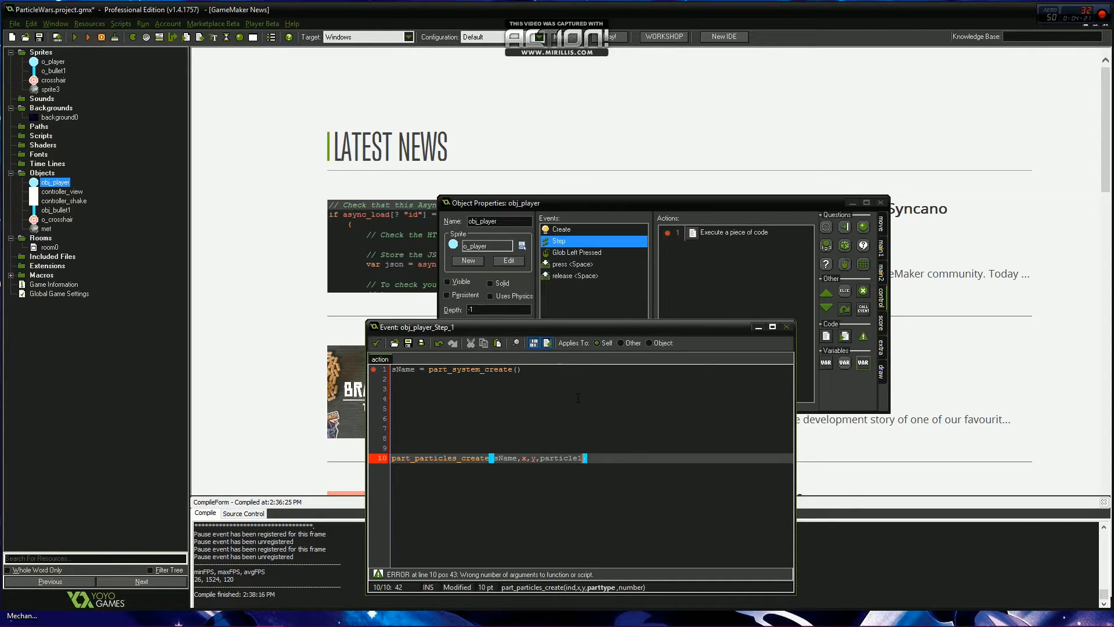
pyautogui.write(',')
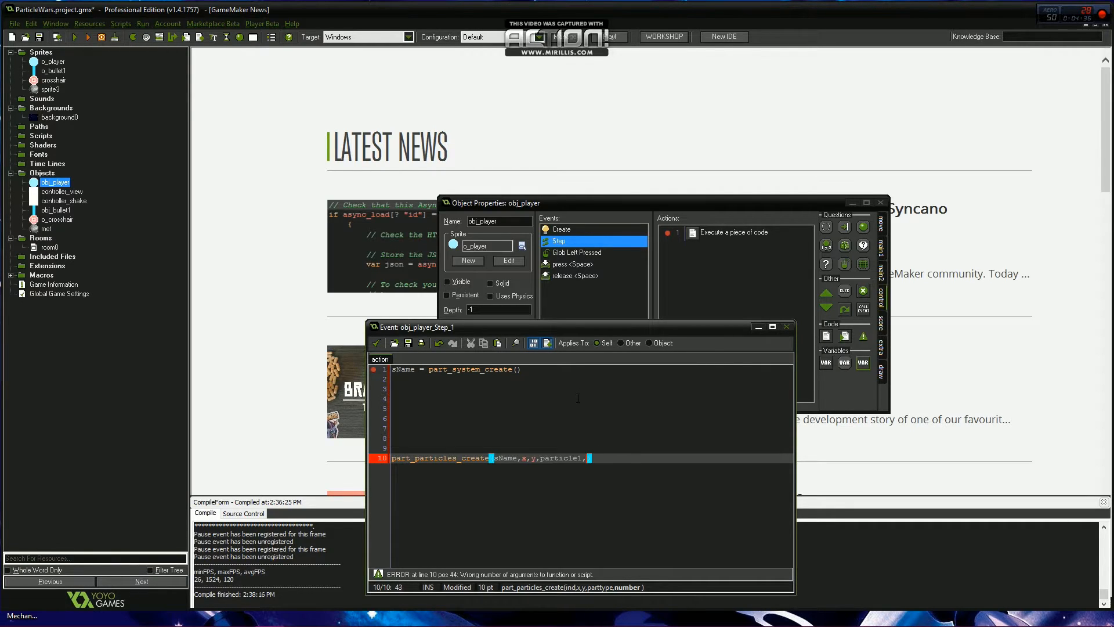
pyautogui.write('s')
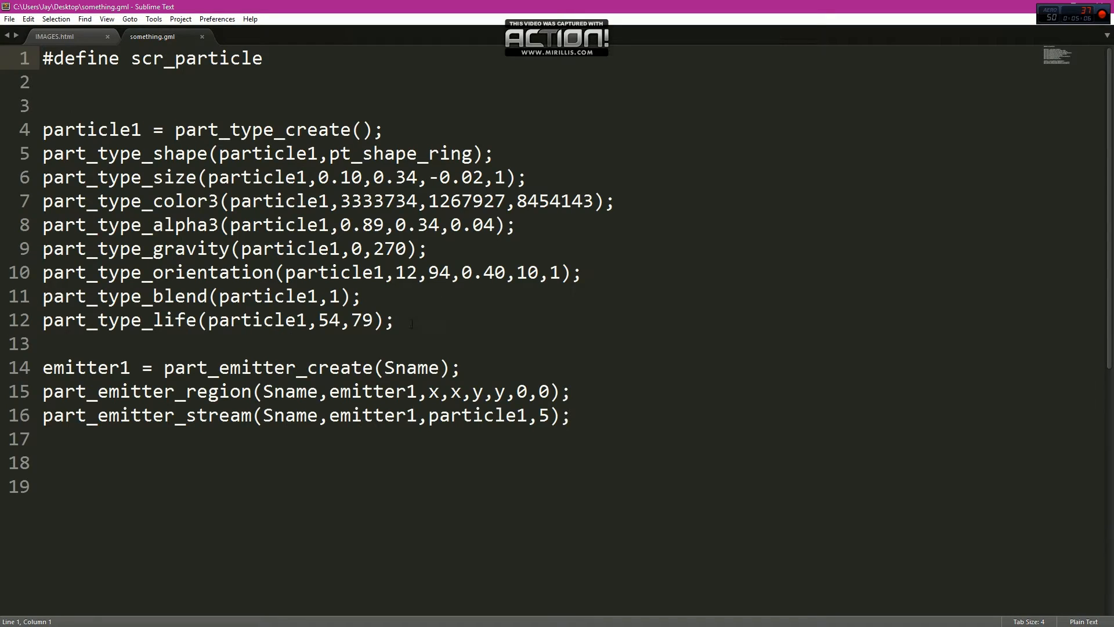
# Step: Select and copy lines 4–12 of particle1 definitions in something.gml
pyautogui.moveTo(42, 129); pyautogui.dragTo(394, 320)
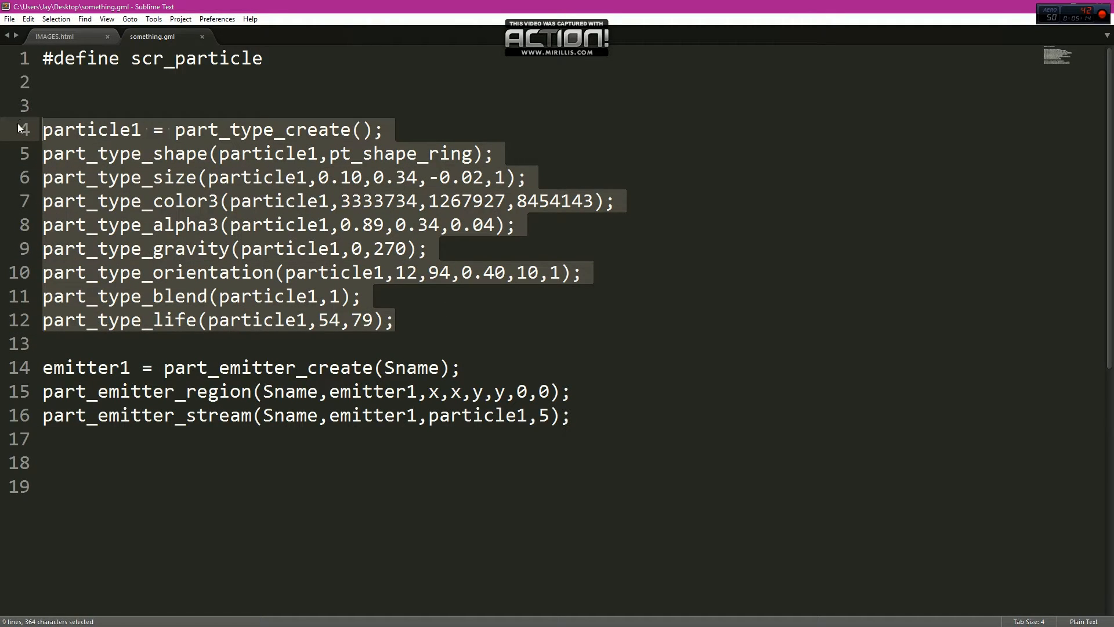
pyautogui.press('ctrl+c')
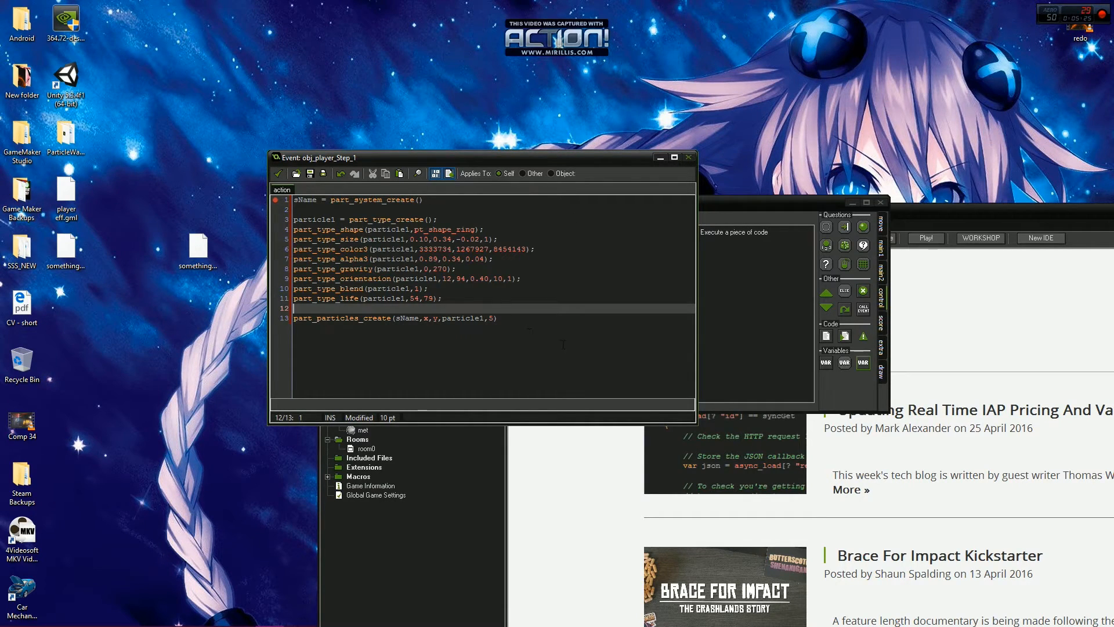
# Step: Finish the Step code with a five-particle burst and open obj_bullet1
pyautogui.click(297, 174)
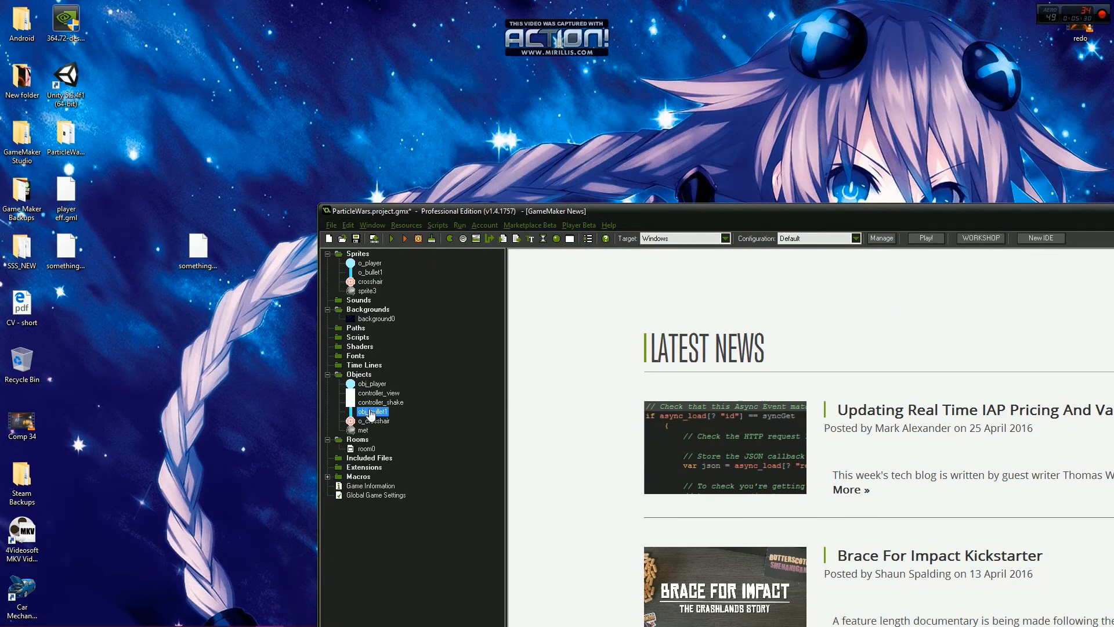
pyautogui.doubleClick(373, 412)
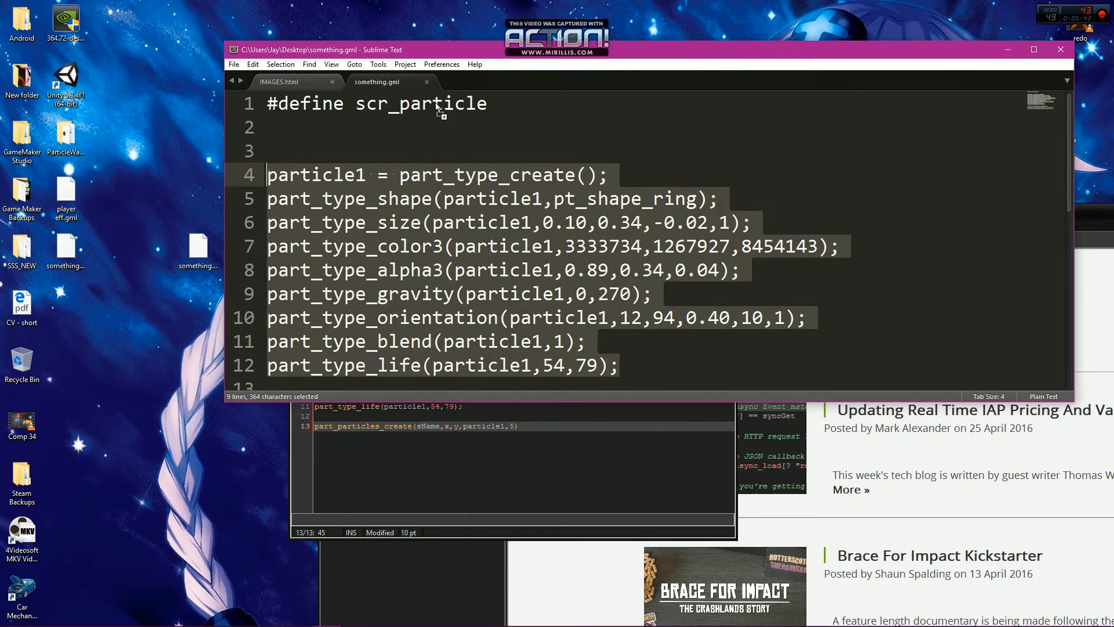
# Step: Bring the Sublime Text window with something.gml to the front
pyautogui.click(477, 81)
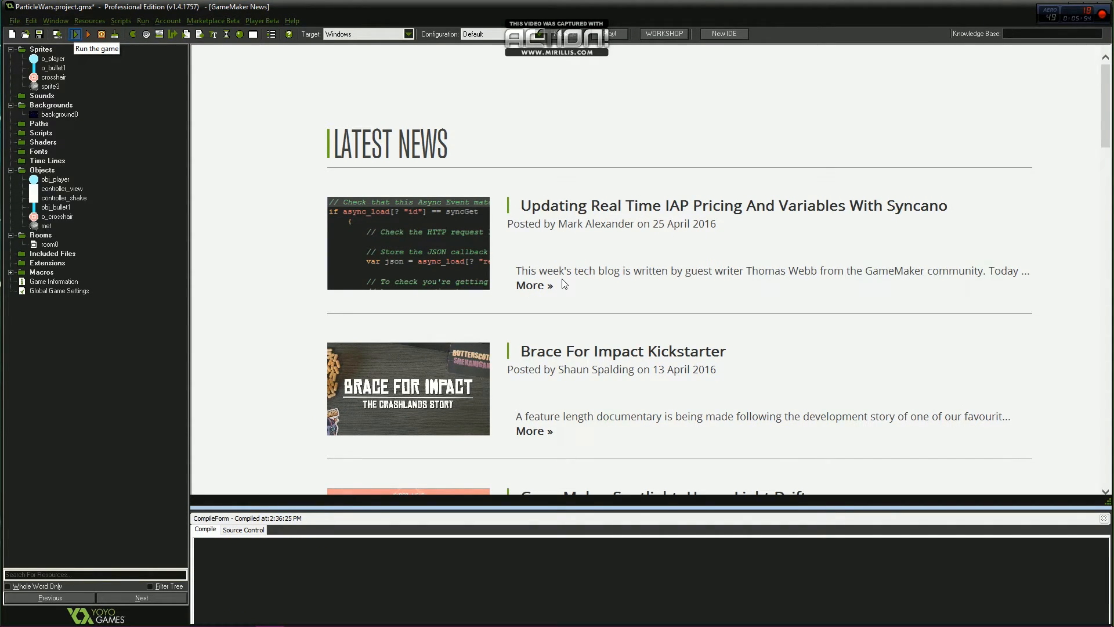
# Step: Run the ParticleWars game to test the new particle effects
pyautogui.click(74, 34)
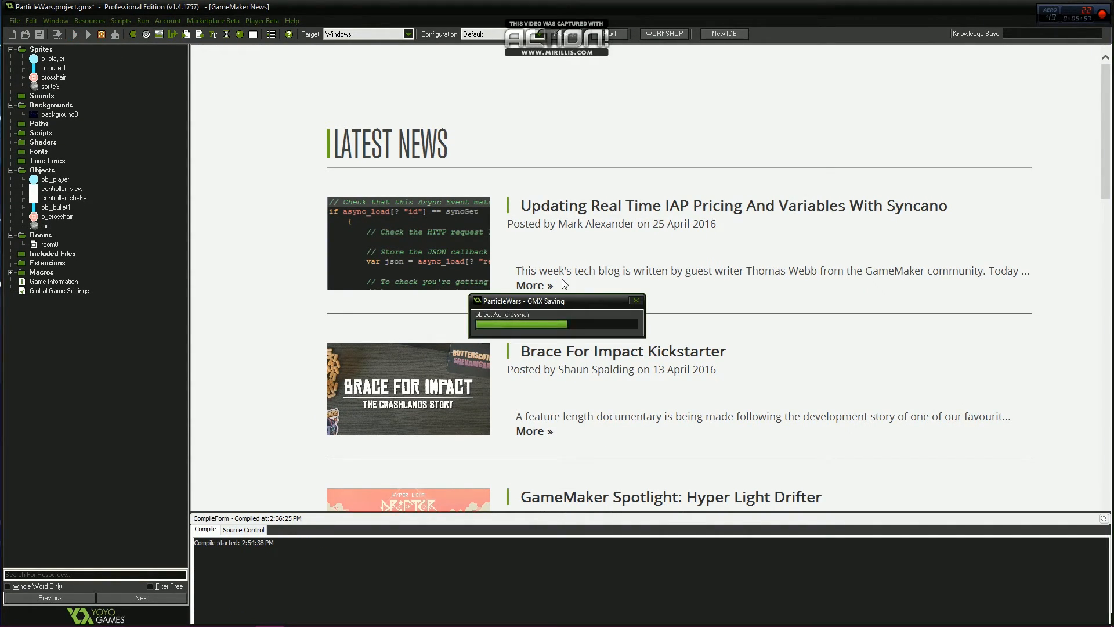